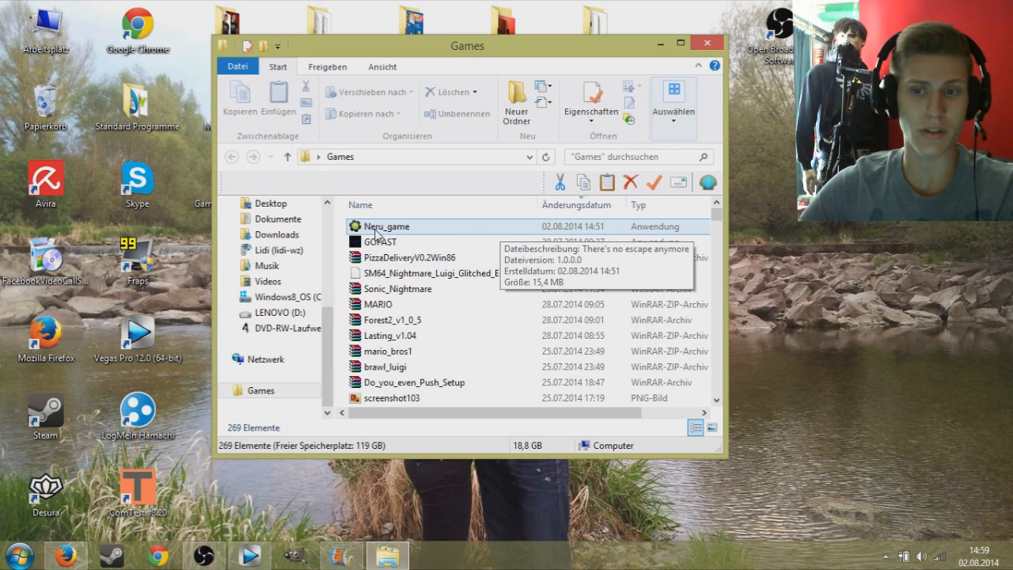
Launch Neru_game.exe from the Games folder and interact at the character's spot on the field.
double_click(387, 226)
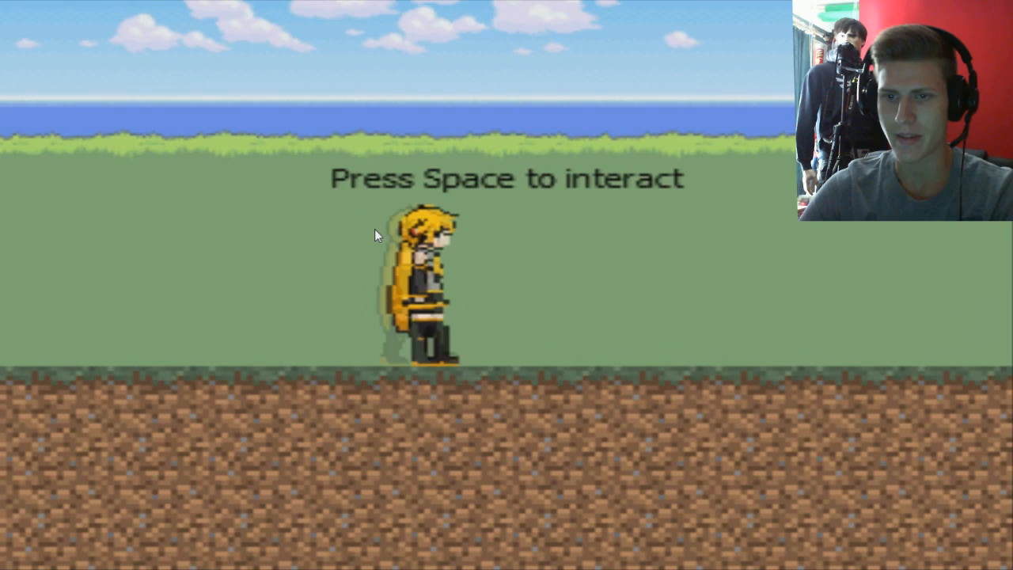
key(space)
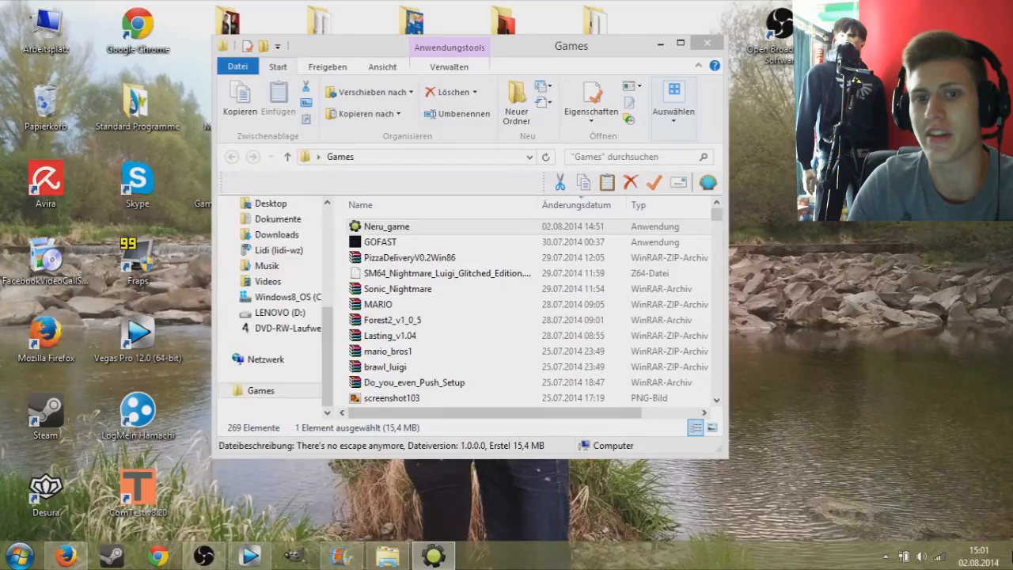
mouse_move(493, 294)
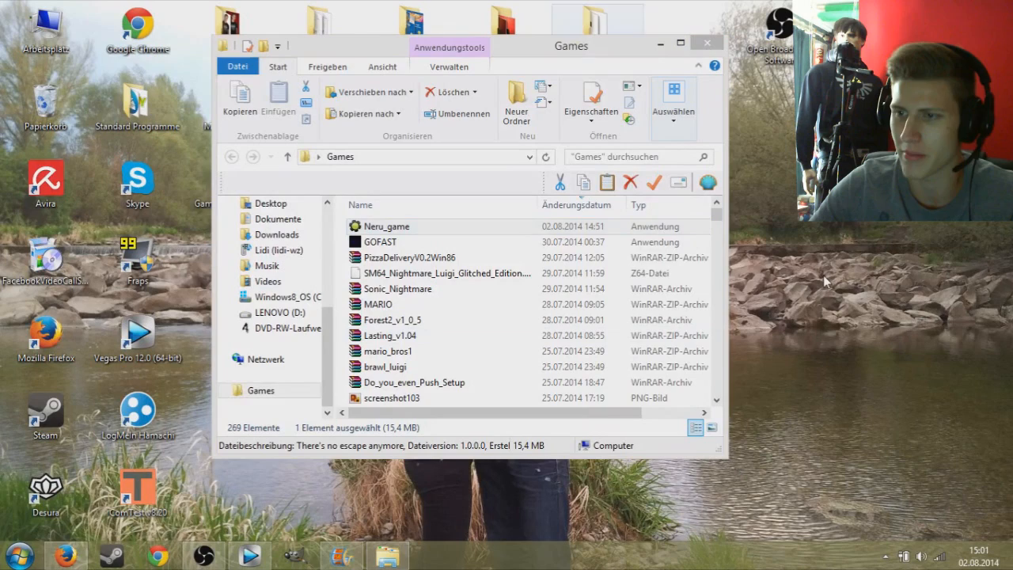
Relaunch Neru_game.exe from the Games folder, returning the blonde character to the grassy field.
double_click(387, 227)
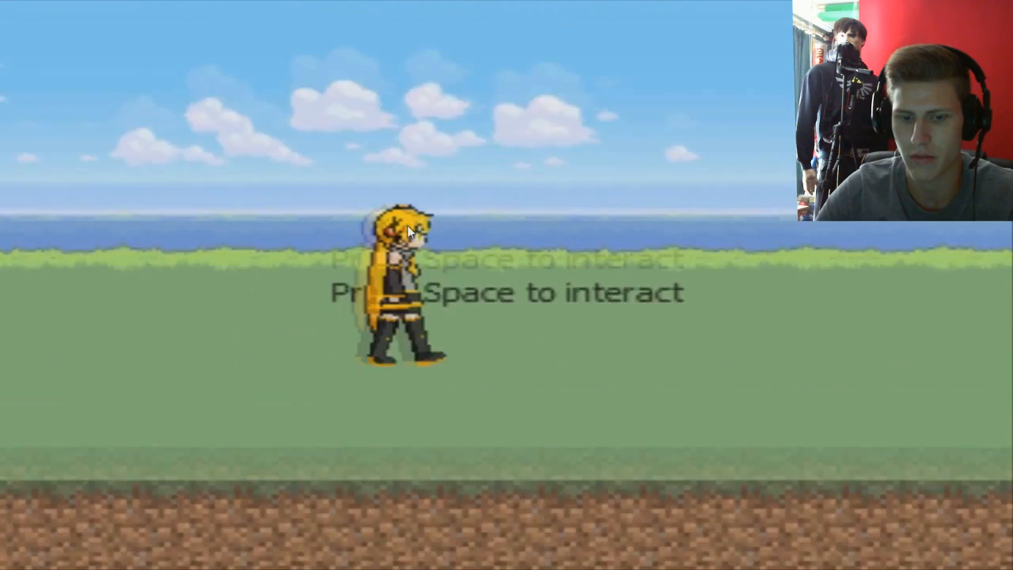